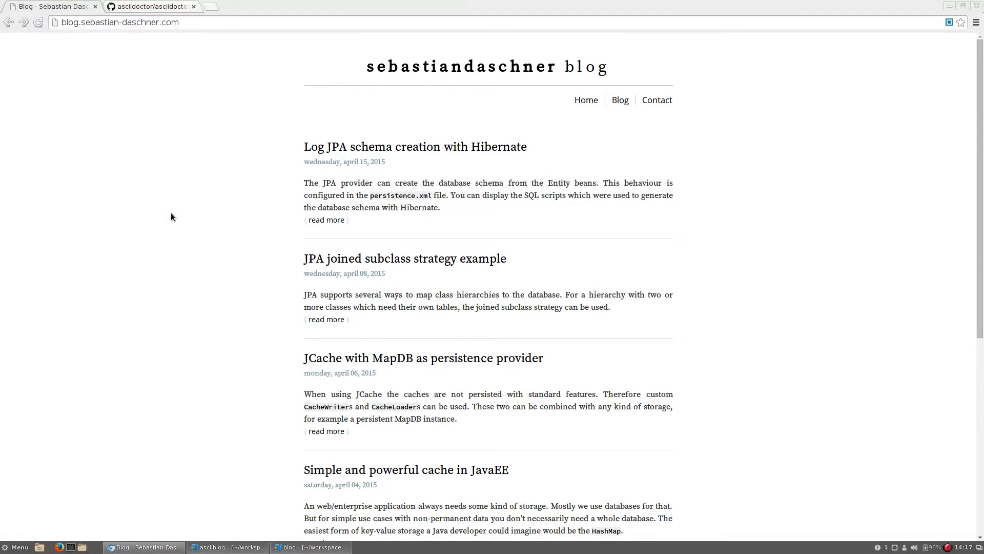
pyautogui.moveTo(456, 221)
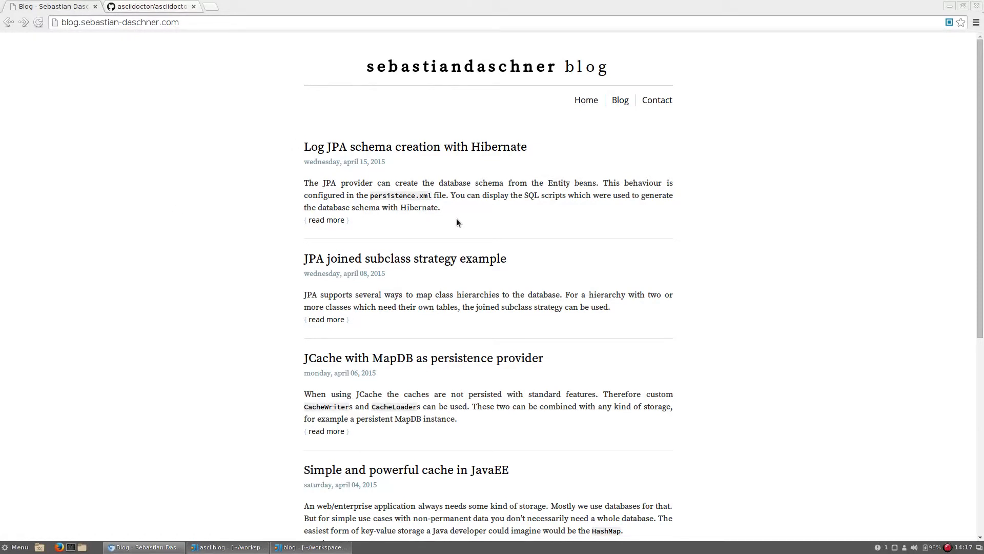
pyautogui.moveTo(285, 529)
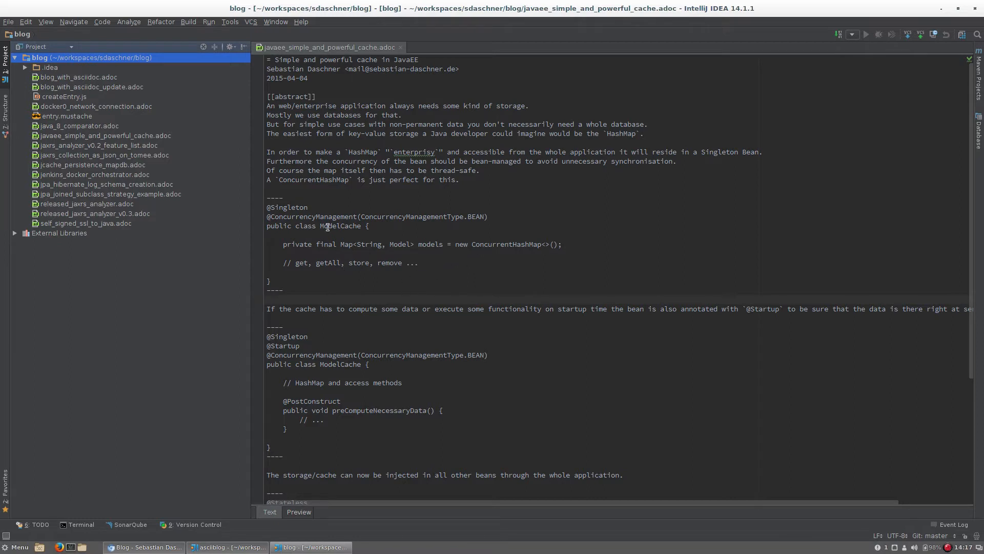
pyautogui.moveTo(355, 179)
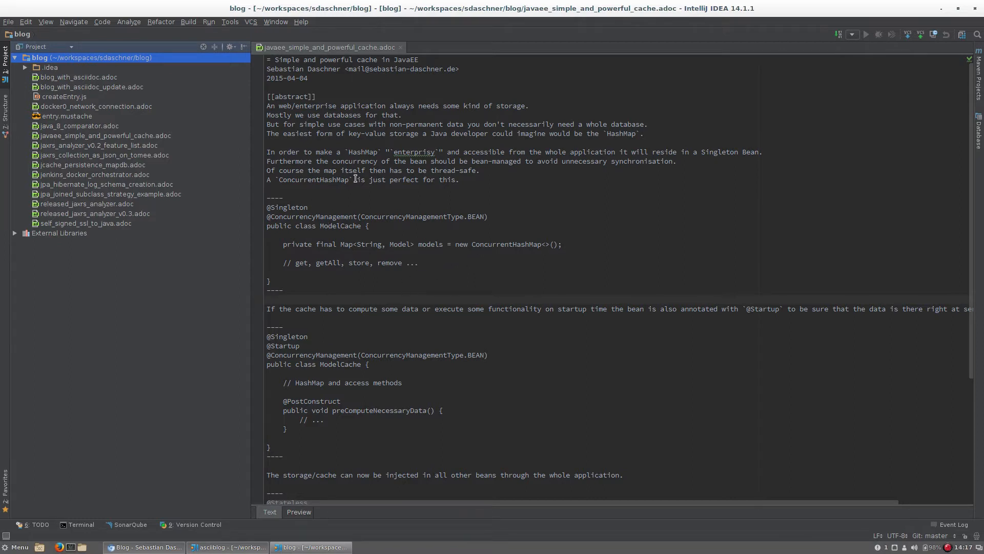
pyautogui.moveTo(516, 212)
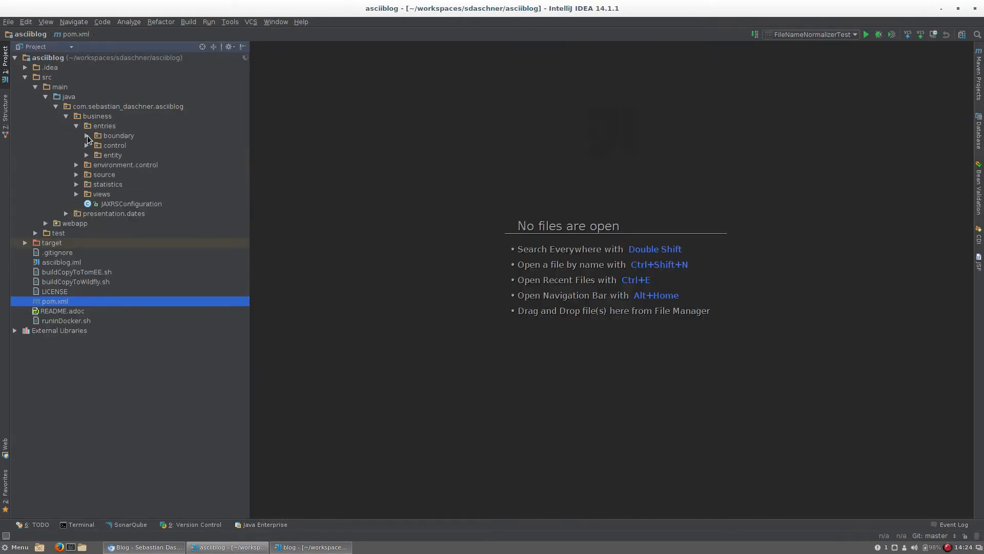
# - Open EntriesResource.java from the entries boundary package
pyautogui.doubleClick(118, 135)
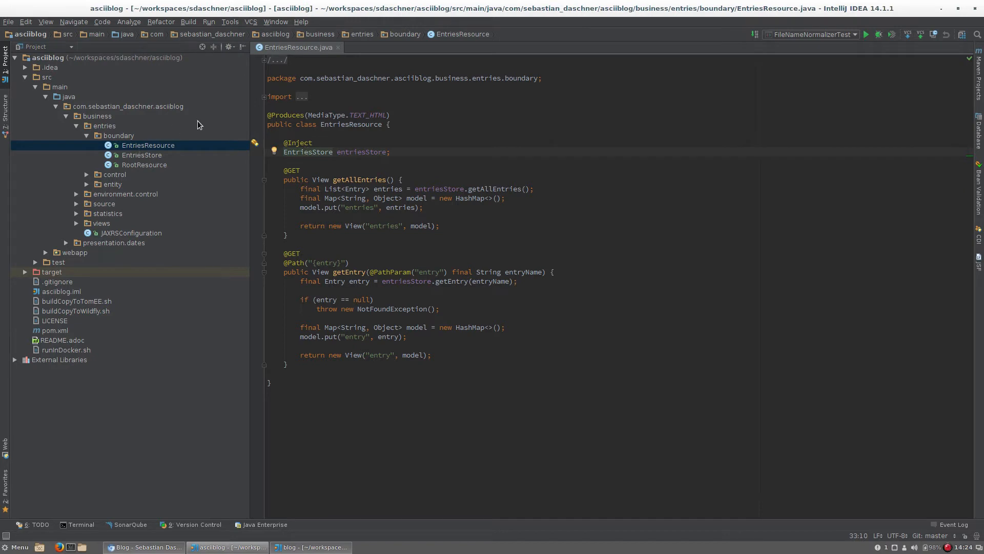
pyautogui.moveTo(470, 245)
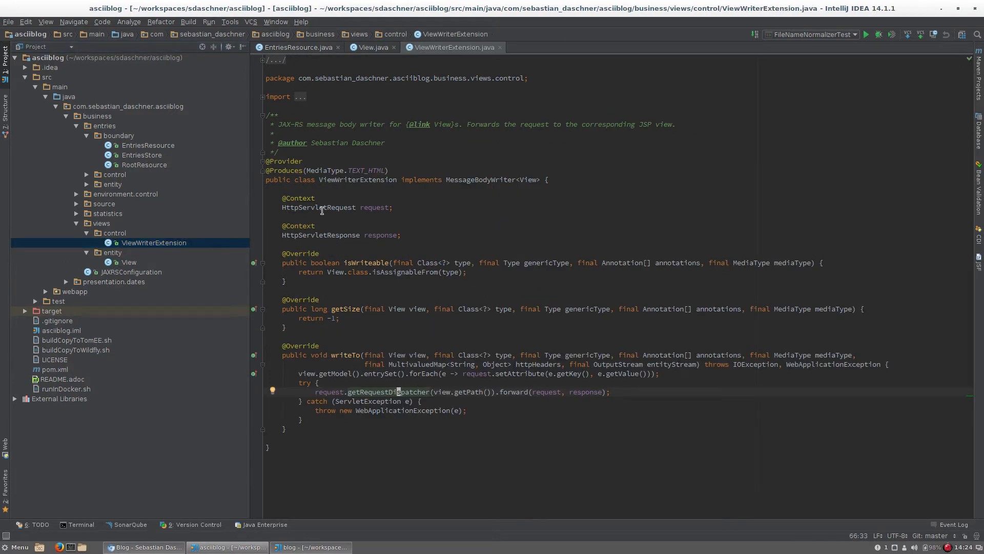
pyautogui.moveTo(445, 212)
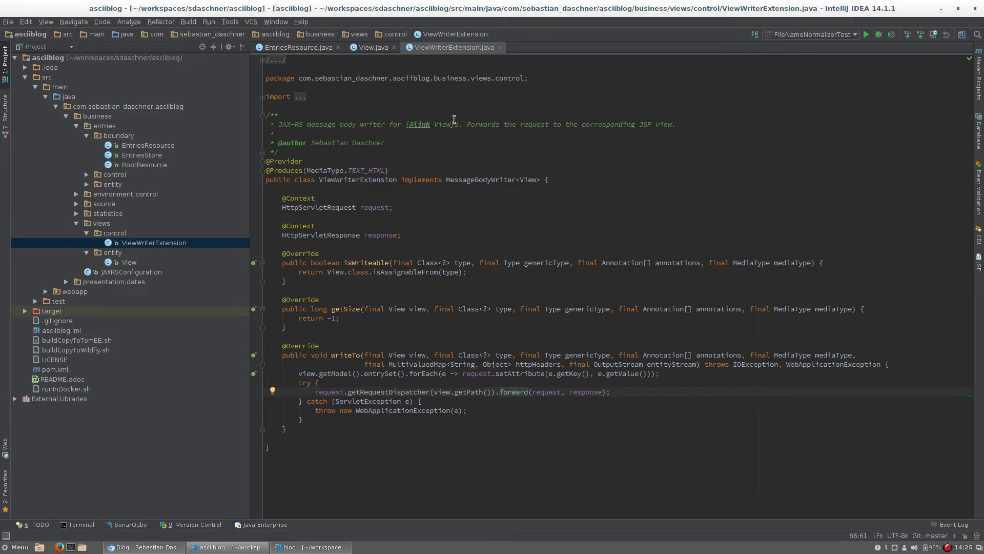
# - Bring EntriesCache.java, the ConcurrentHashMap-backed singleton, into view
pyautogui.click(372, 47)
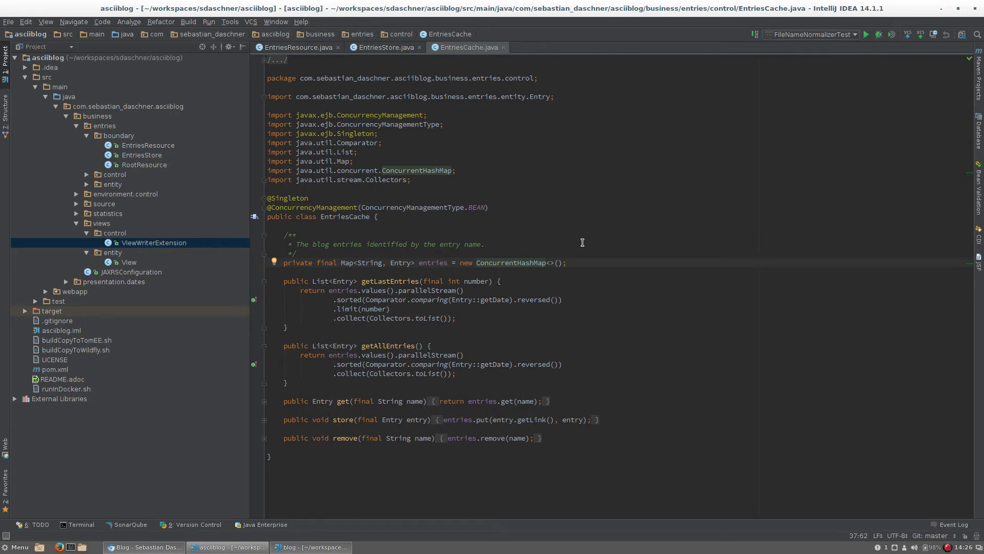
pyautogui.moveTo(471, 50)
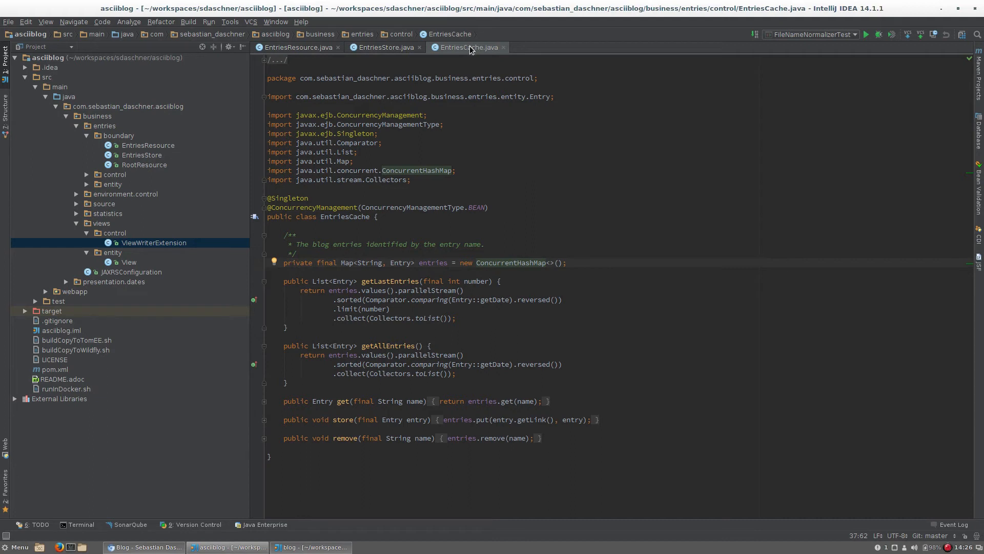
# - Close the EntriesCache and EntriesResource tabs and expand the source package
pyautogui.click(296, 47)
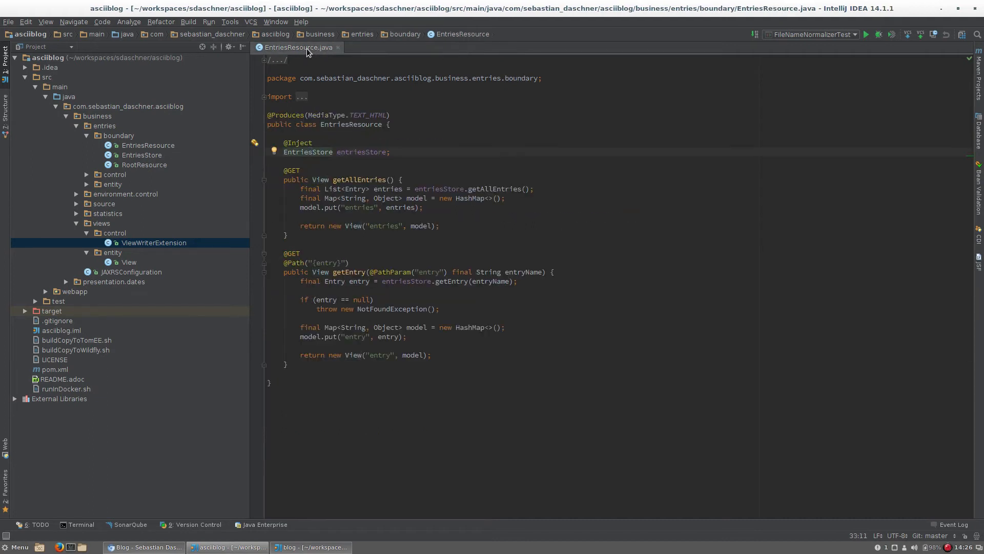
pyautogui.click(338, 47)
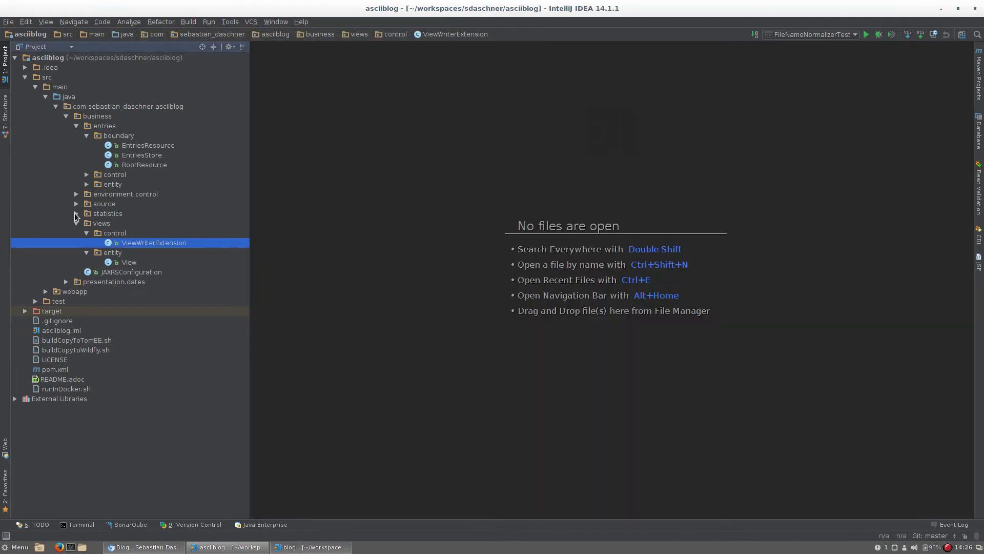
pyautogui.moveTo(75, 207)
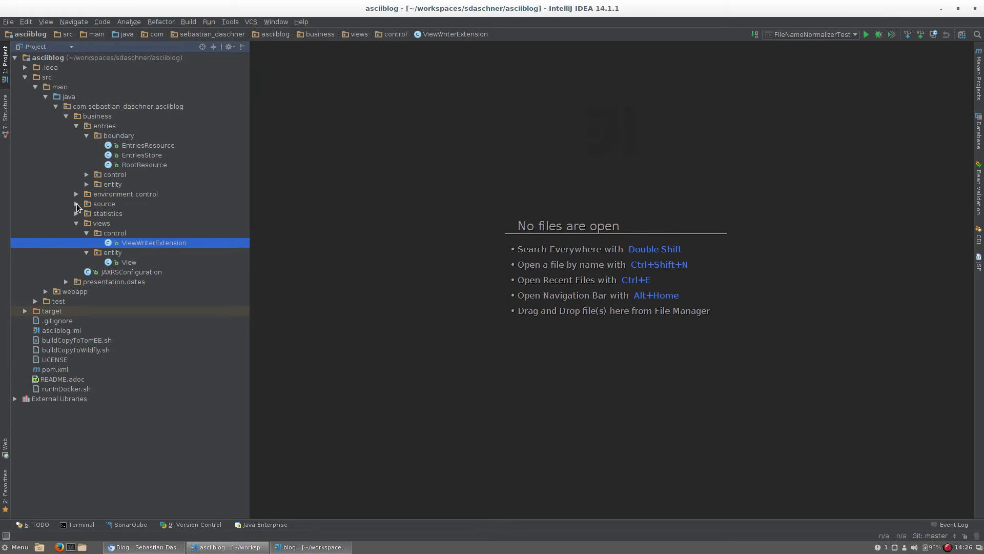
pyautogui.click(75, 204)
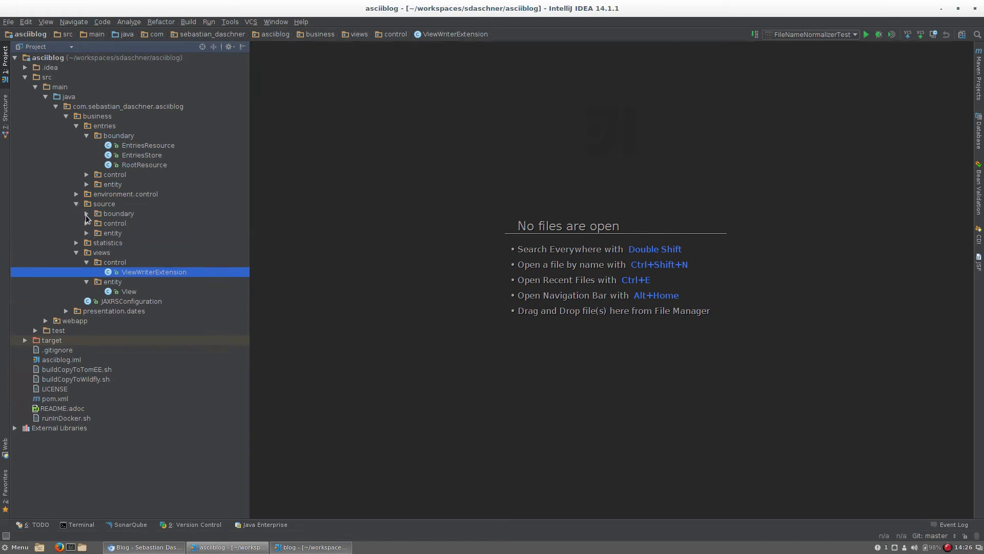
# - Expand source's boundary package and open GitExtractor.java from source control
pyautogui.doubleClick(119, 213)
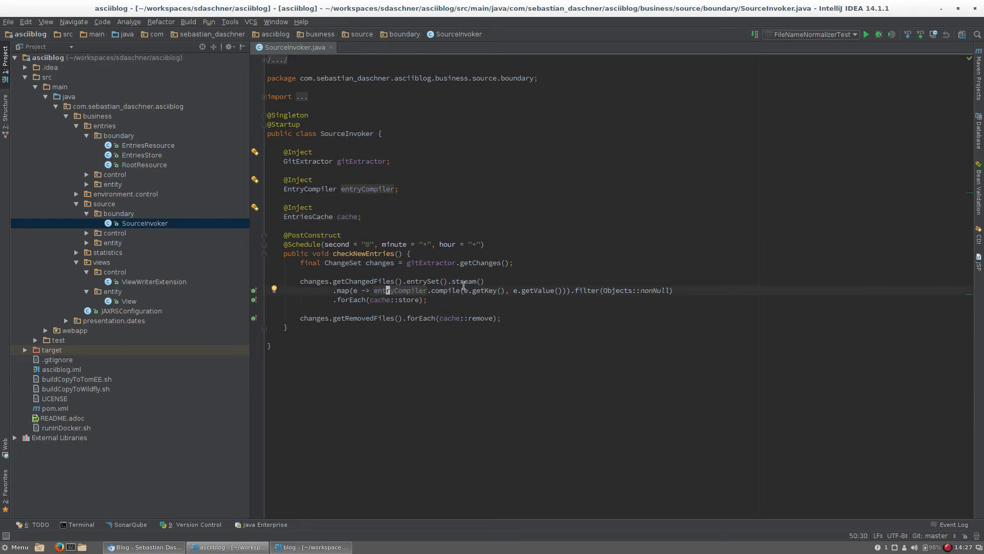
pyautogui.moveTo(518, 271)
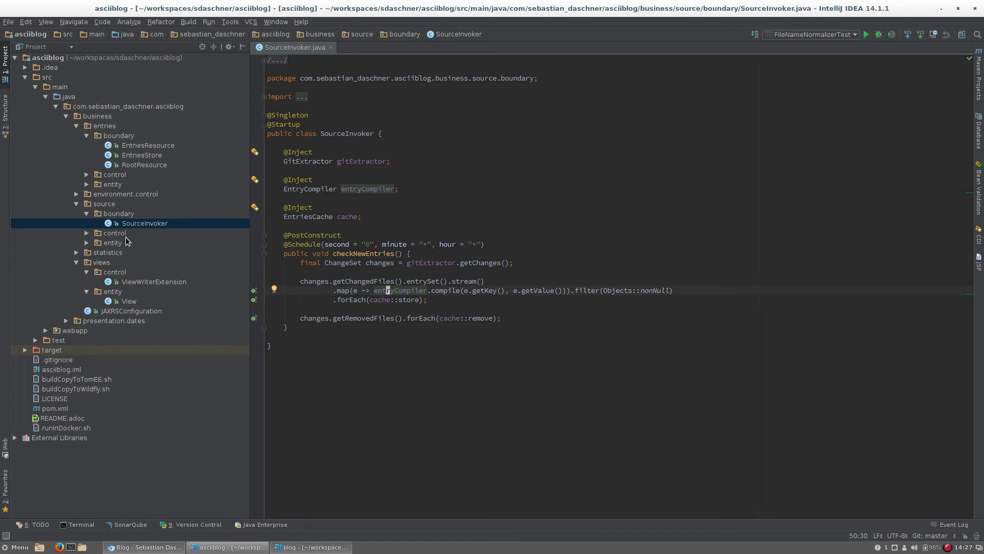
pyautogui.click(115, 232)
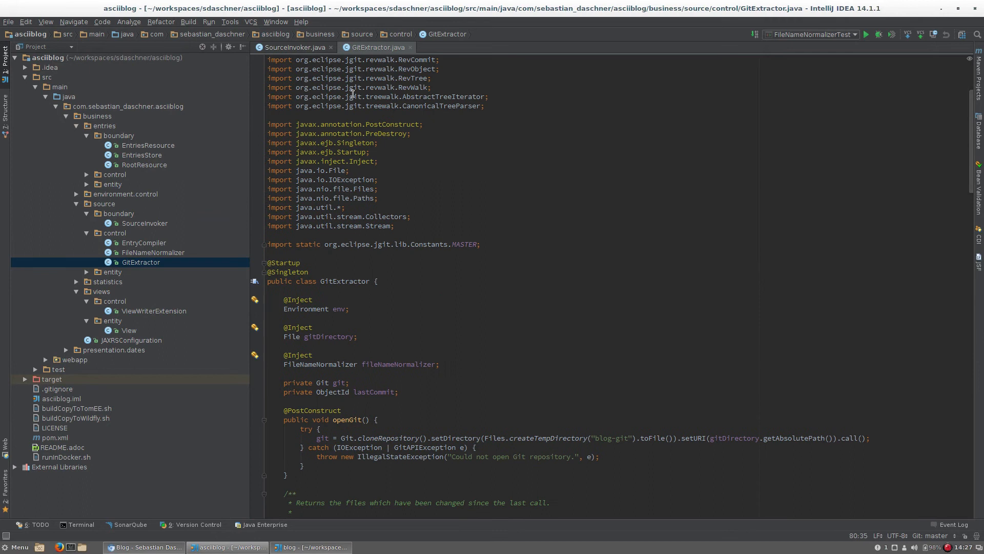
# - Scroll GitExtractor down to getChanges, then return to SourceInvoker's checkNewEntries
pyautogui.scroll(-3)
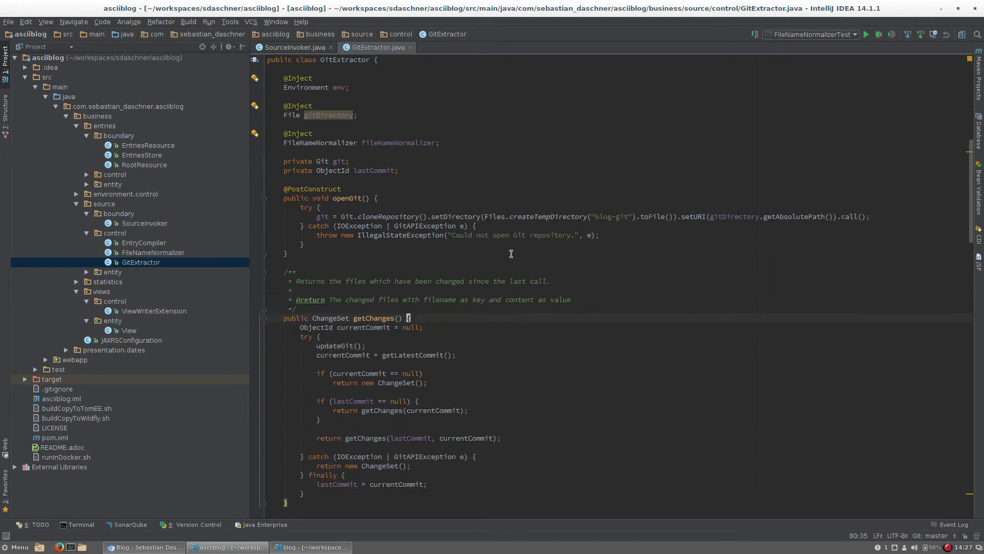
pyautogui.scroll(-3)
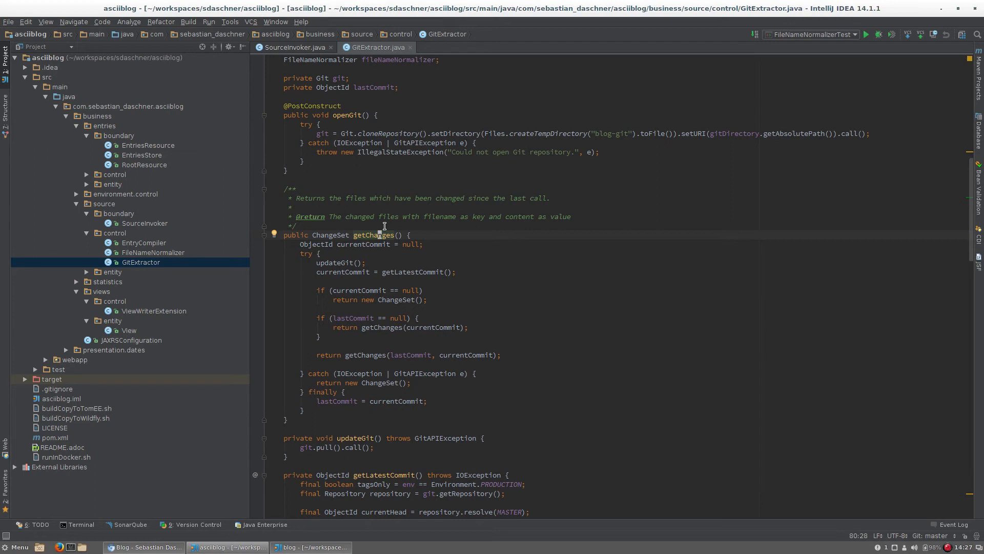
pyautogui.moveTo(146, 248)
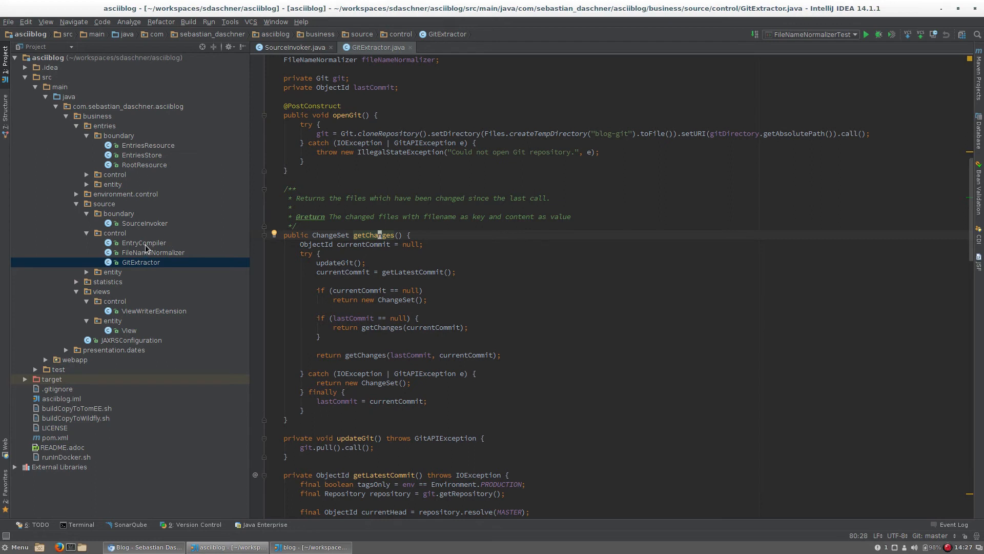
pyautogui.click(293, 47)
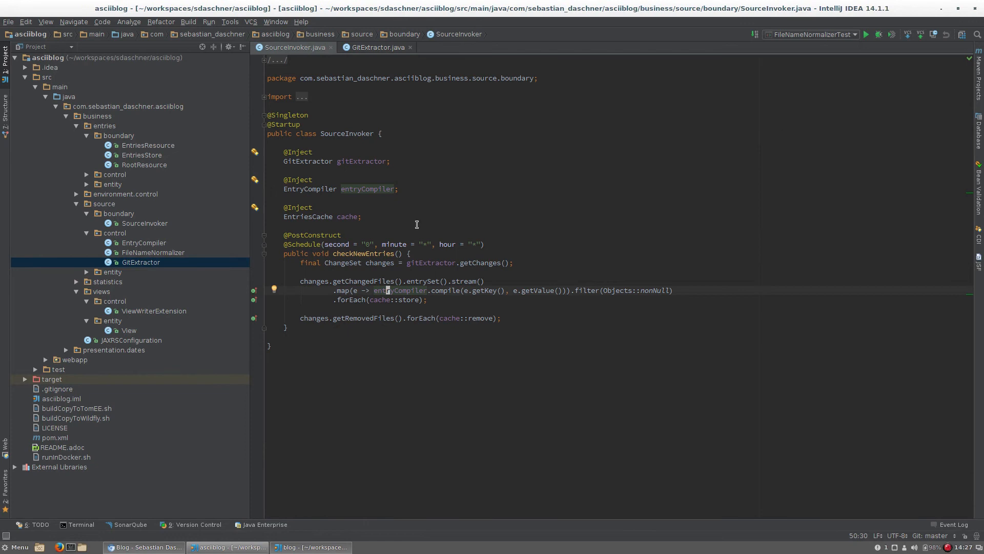
pyautogui.moveTo(372, 268)
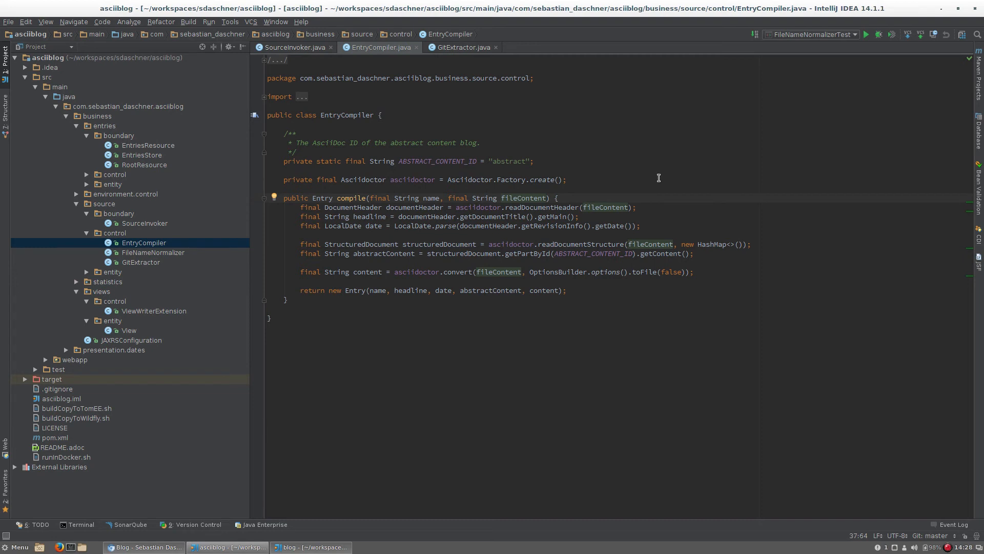
# - Mark where structuredDocument is used in EntryCompiler's compile method
pyautogui.click(311, 547)
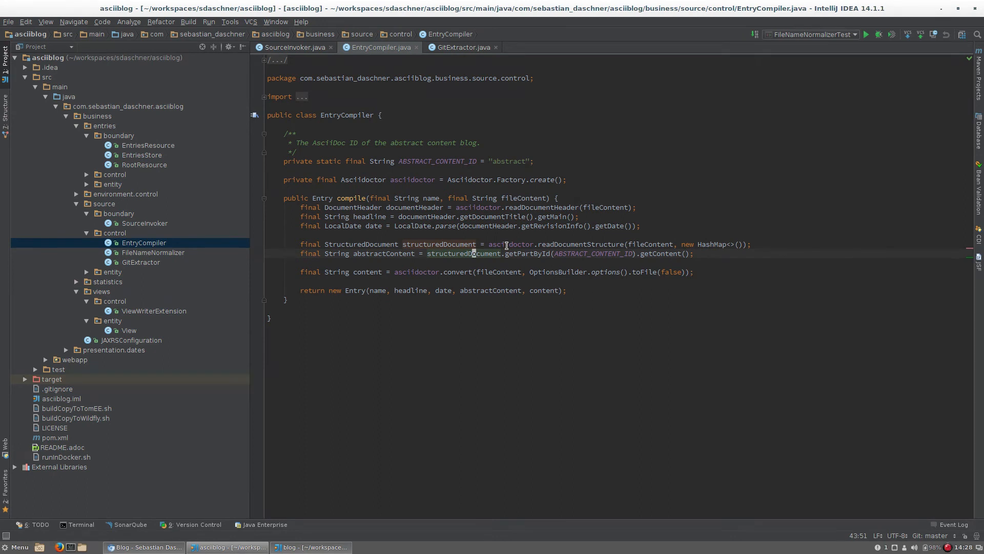
pyautogui.moveTo(361, 285)
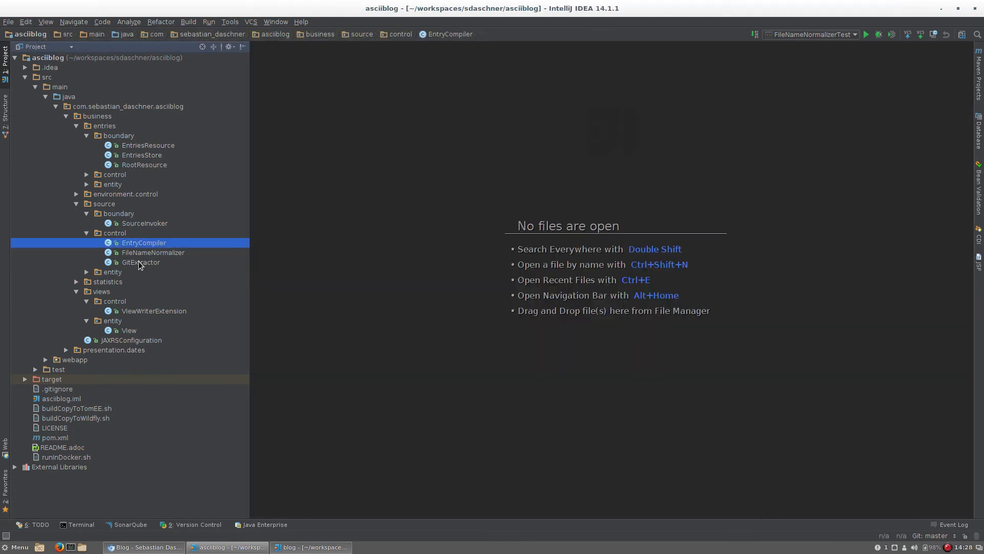
# - Collapse the source package and open EntriesResource.java
pyautogui.click(140, 262)
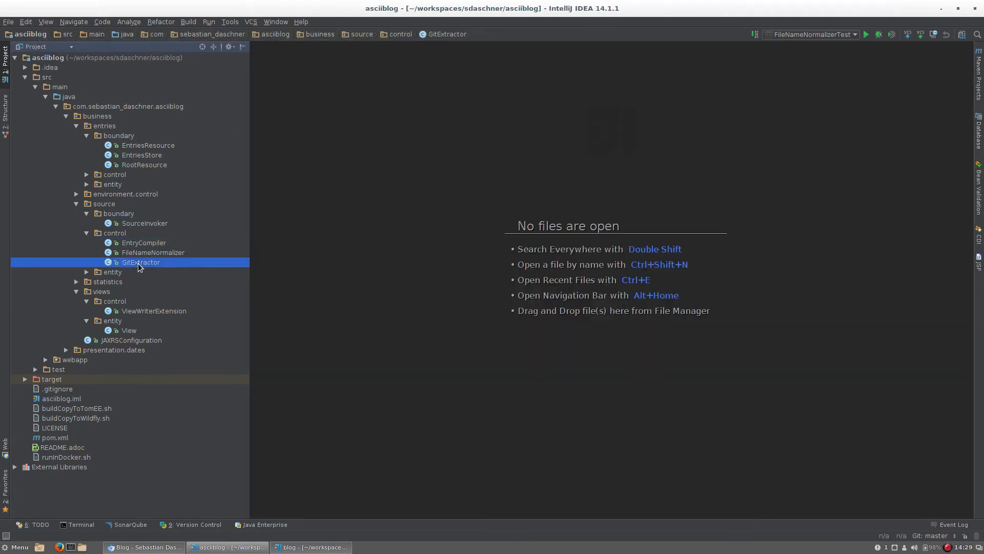
pyautogui.doubleClick(144, 223)
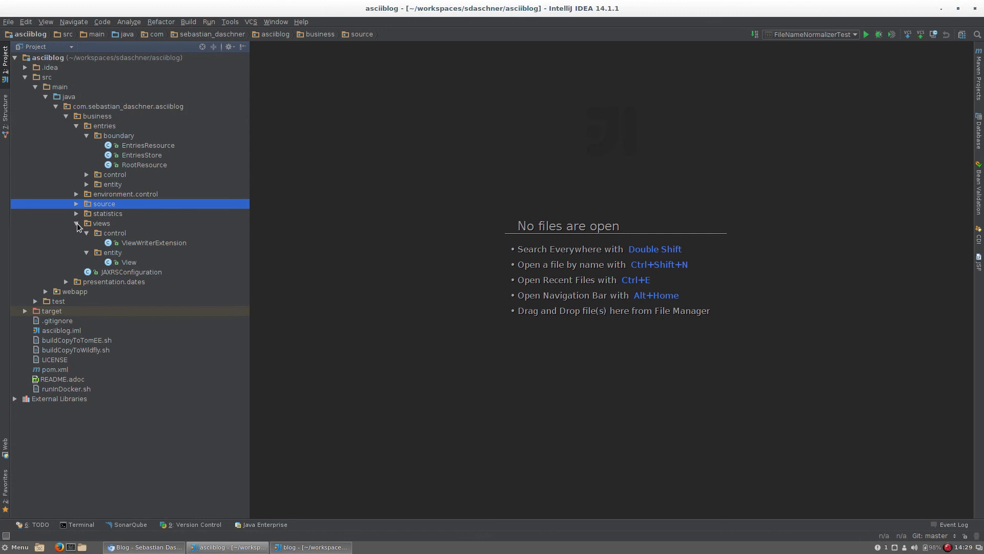
pyautogui.doubleClick(148, 145)
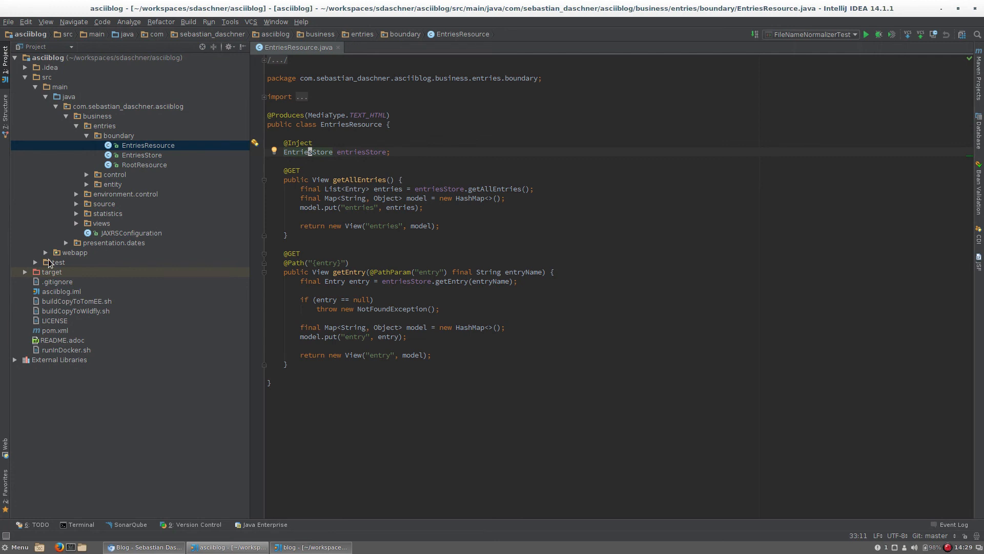
# - Open entries.jsp from webapp > WEB-INF > views
pyautogui.click(45, 252)
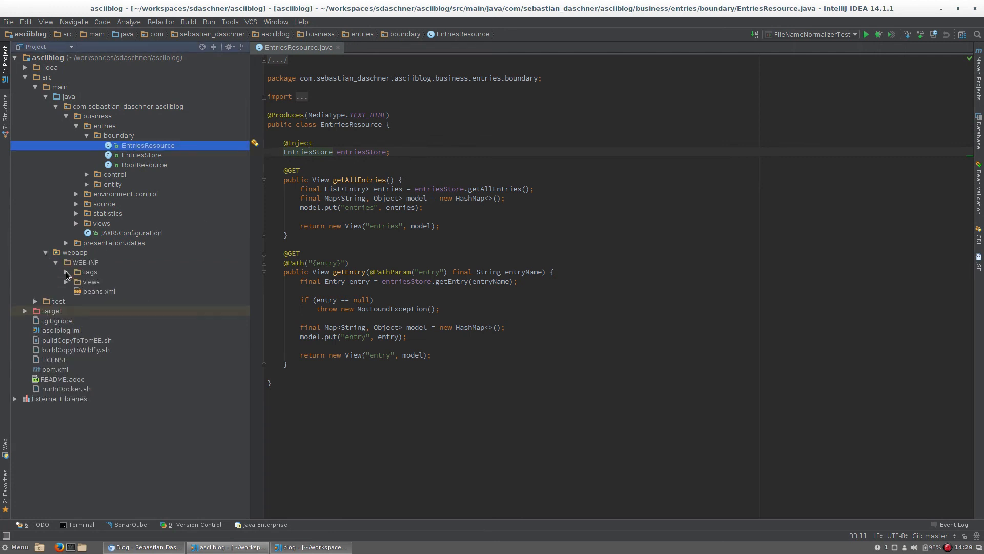
pyautogui.click(90, 281)
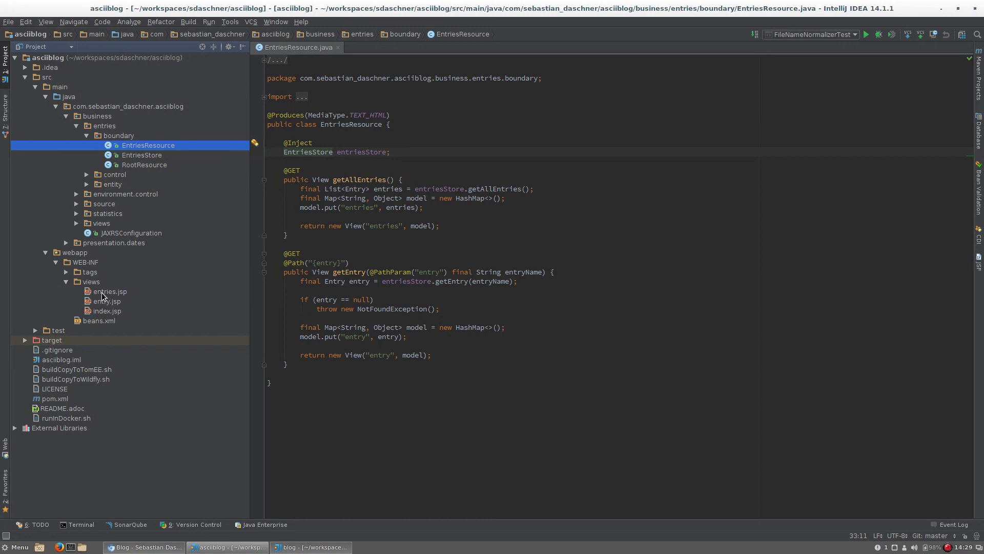
pyautogui.doubleClick(109, 291)
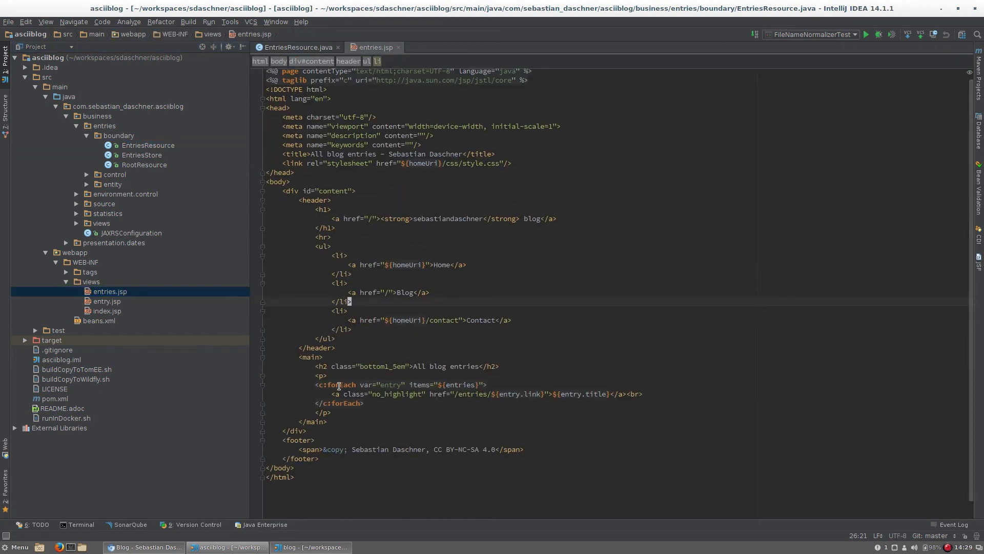